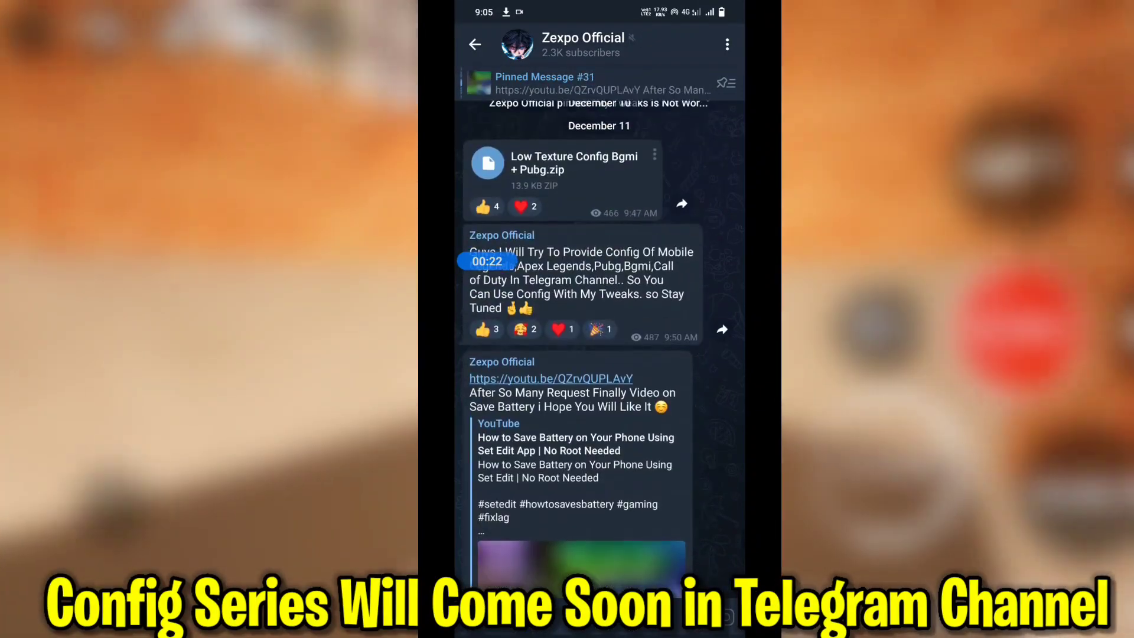
Scroll the Zexpo Official Telegram channel to reach the CPU Performance and Max Refresh Rate APKs.
scroll("down", 3)
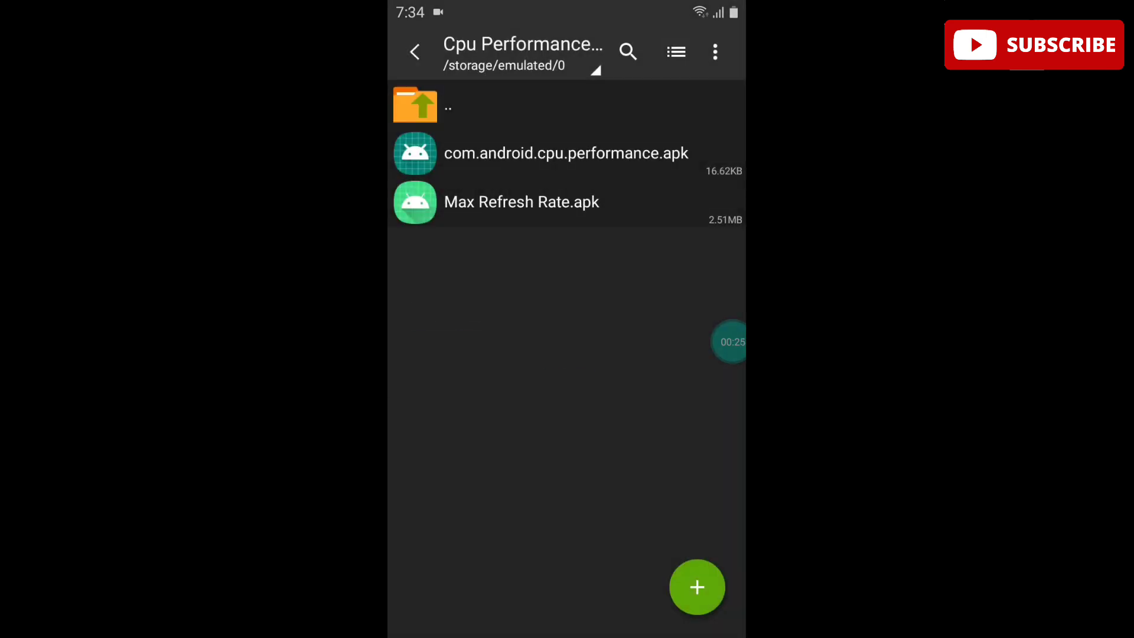
Install the CPU performance APK and the Max Refresh Rate (Quick Settings) APK, dismissing each App installed notice.
left_click(567, 152)
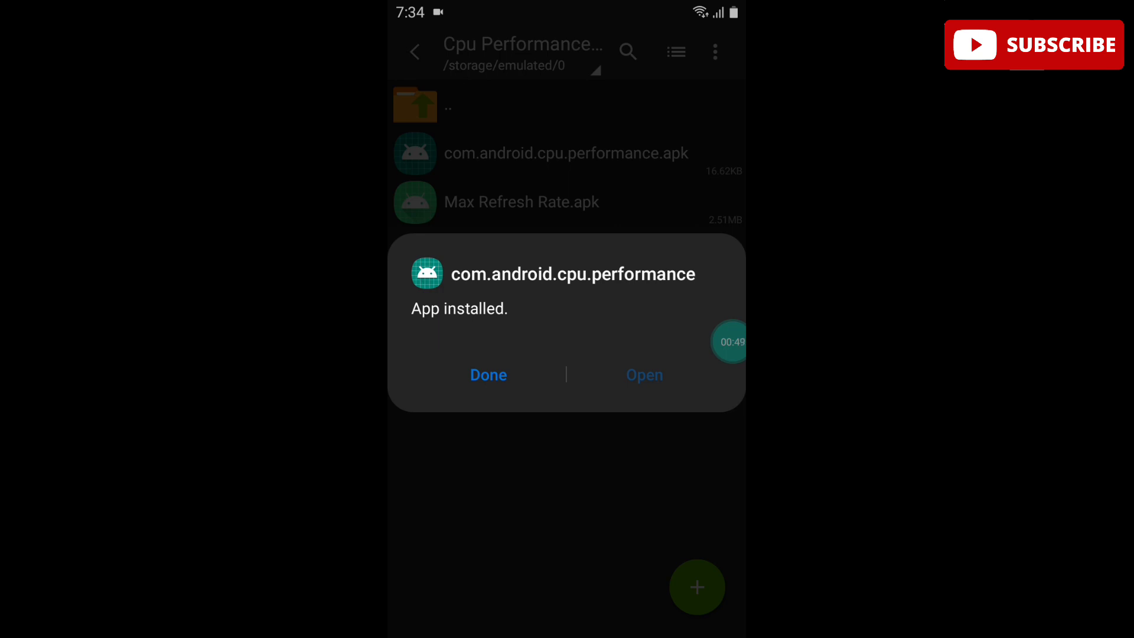
left_click(489, 376)
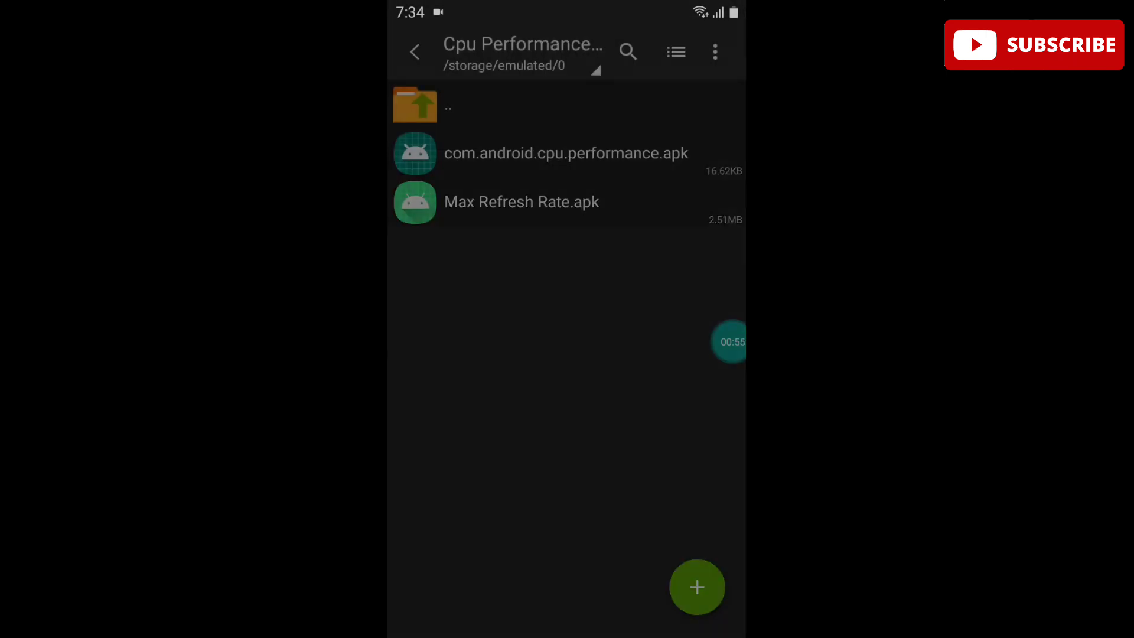
left_click(522, 201)
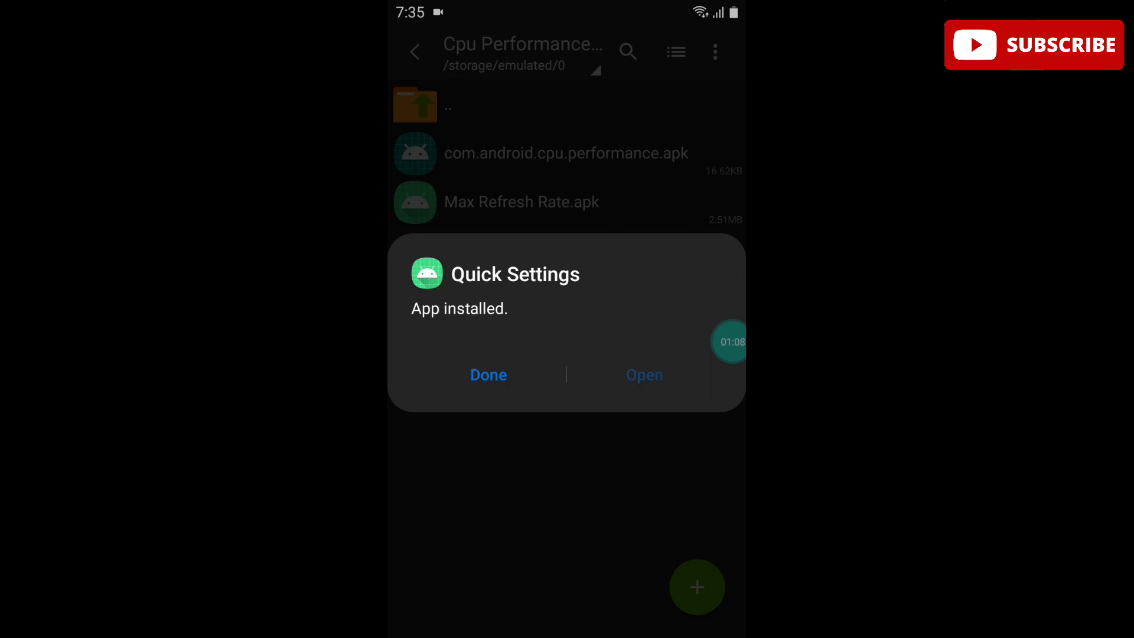
left_click(489, 375)
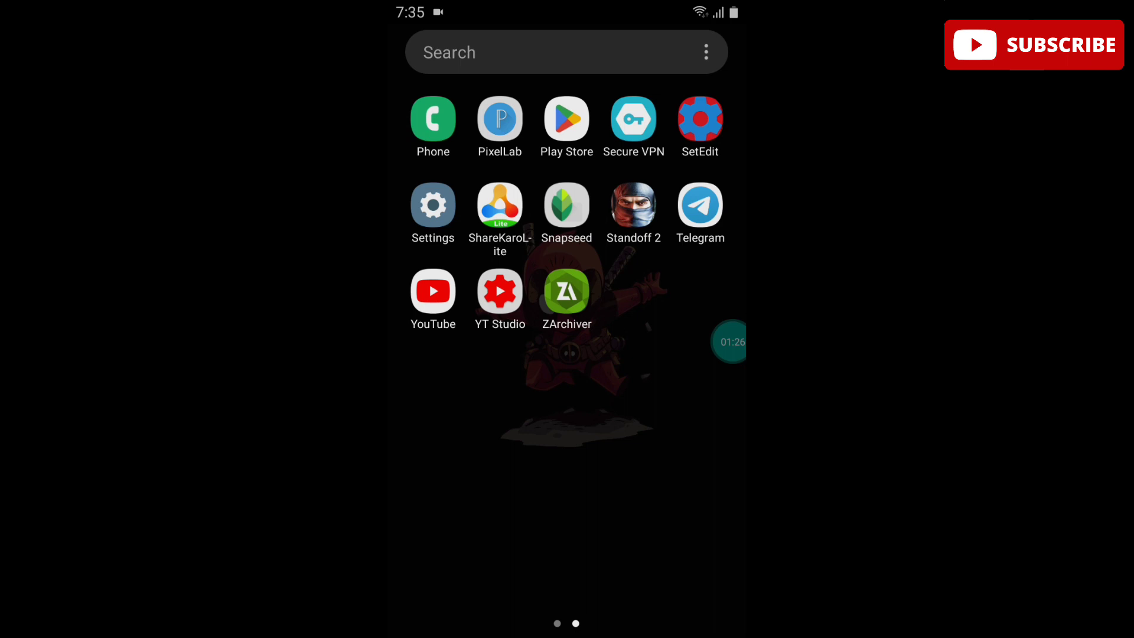
Reach the battery usage details of com.android.cpu.performance from Settings > Apps.
left_click(433, 205)
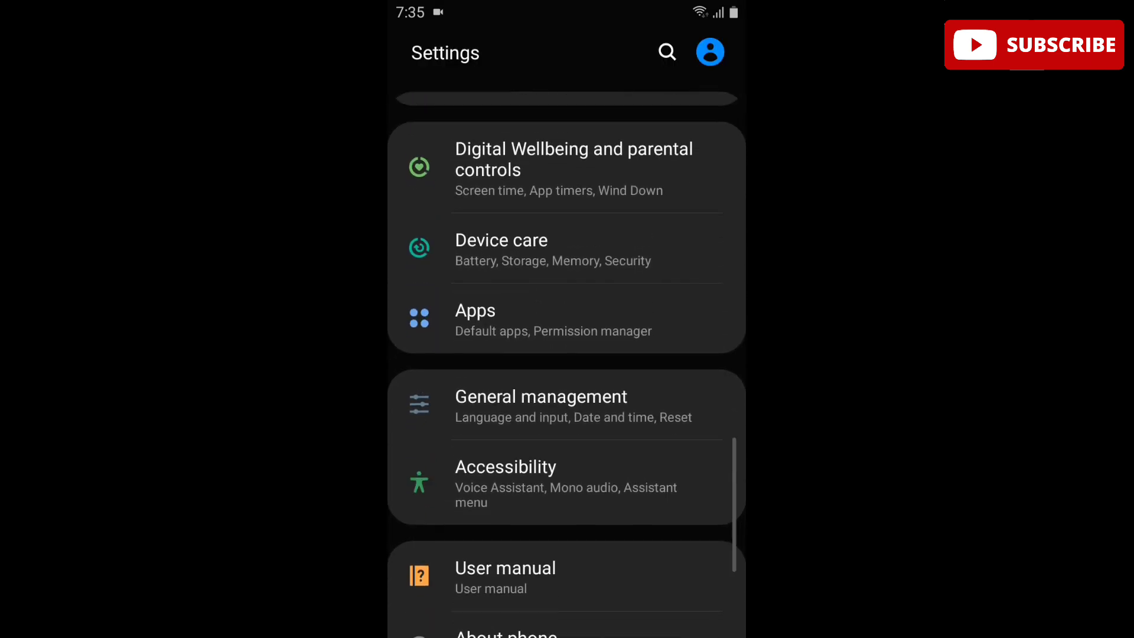
left_click(475, 310)
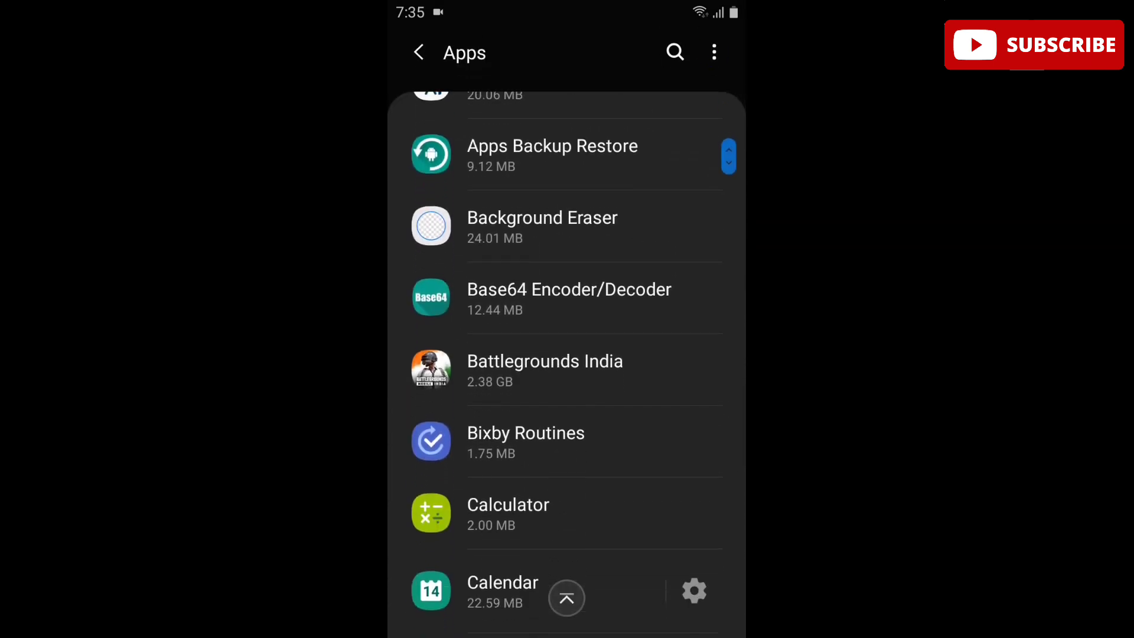
scroll("down", 3)
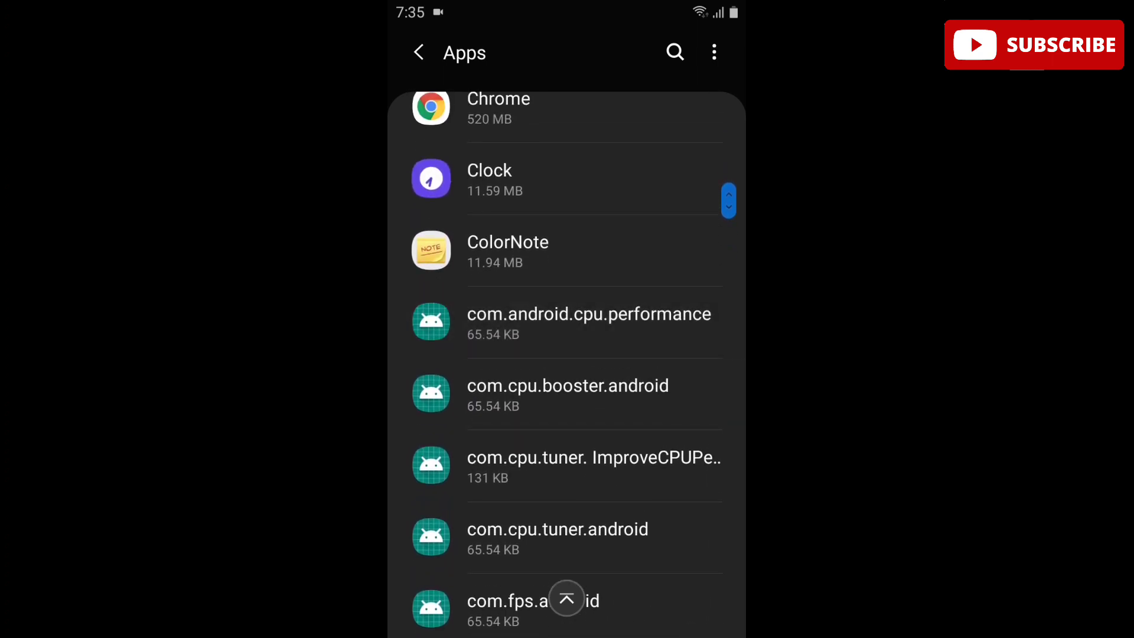
left_click(588, 315)
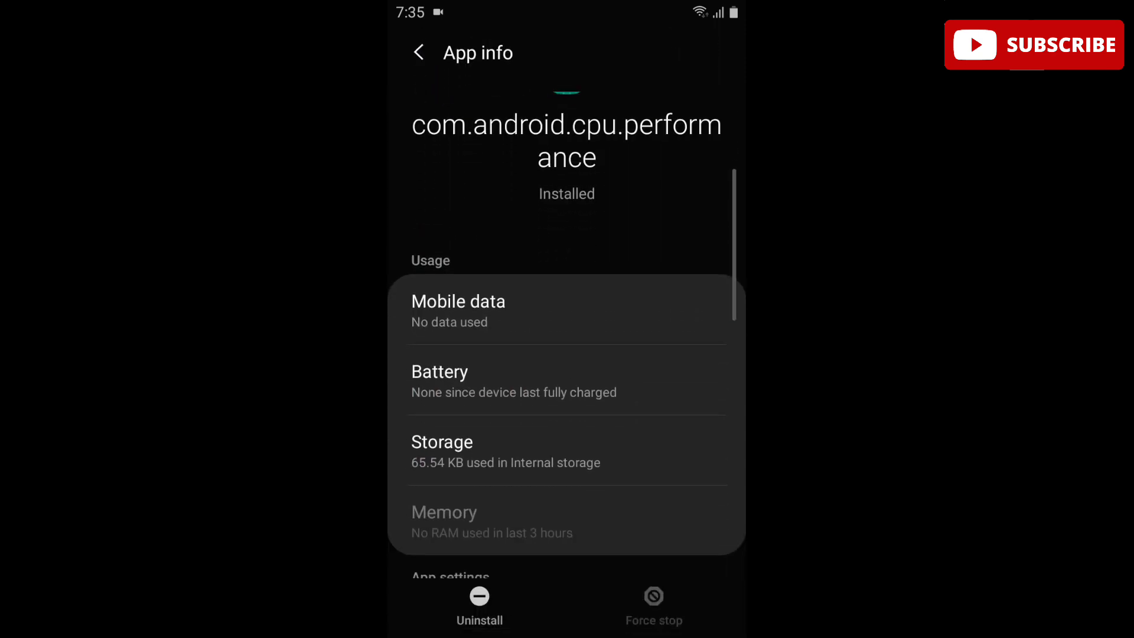
left_click(439, 380)
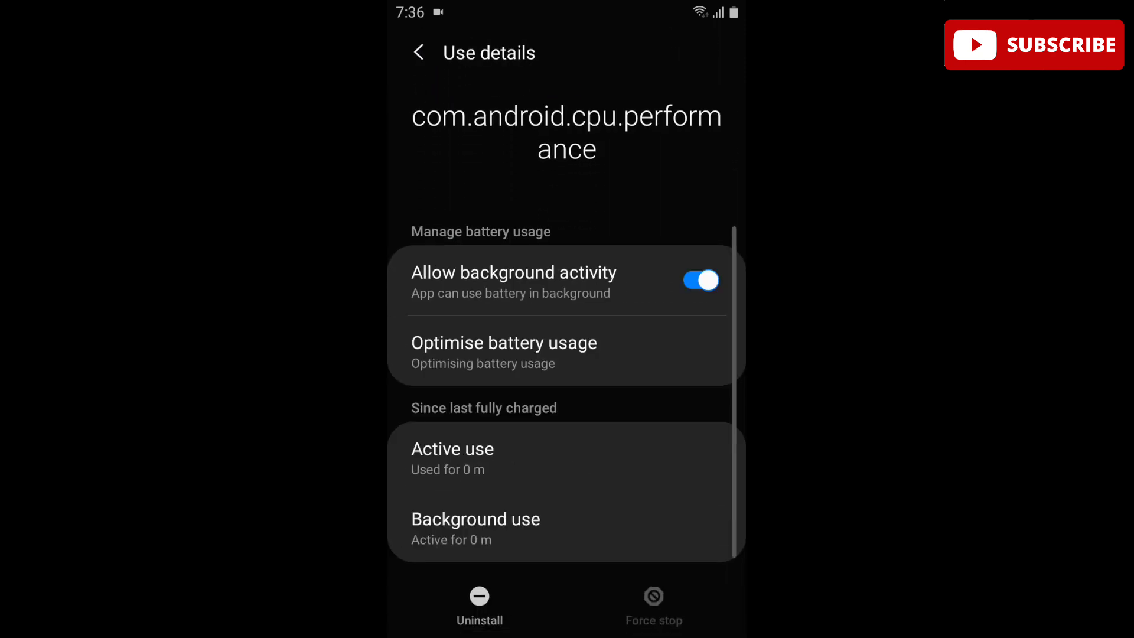
In the Optimise battery usage list, switch off optimisation for the CPU performance app.
left_click(700, 281)
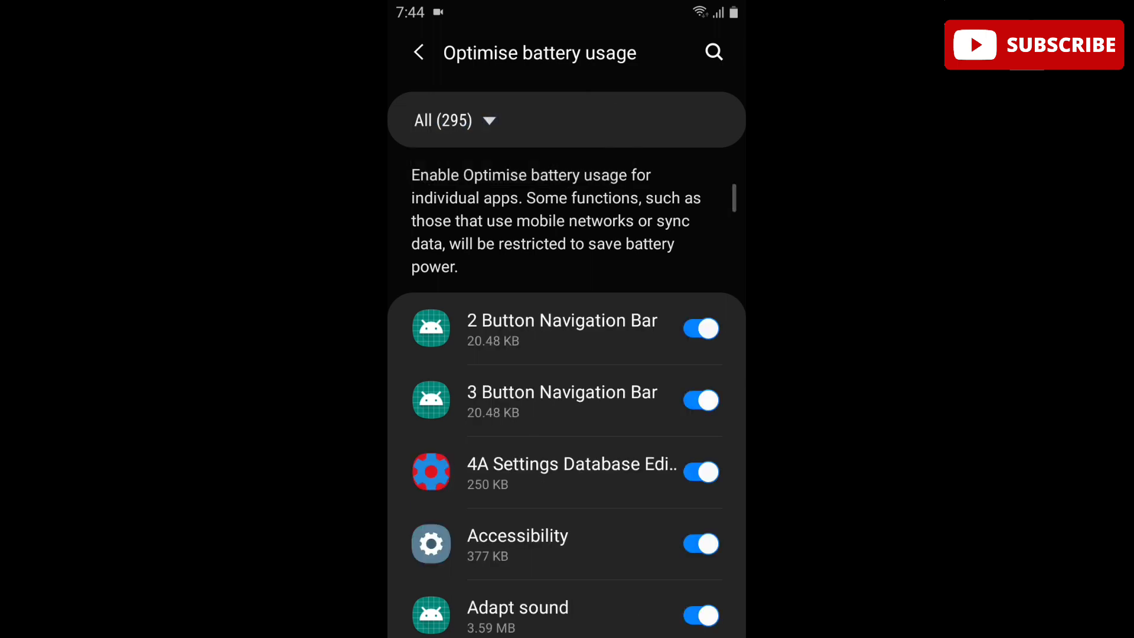
scroll("down", 3)
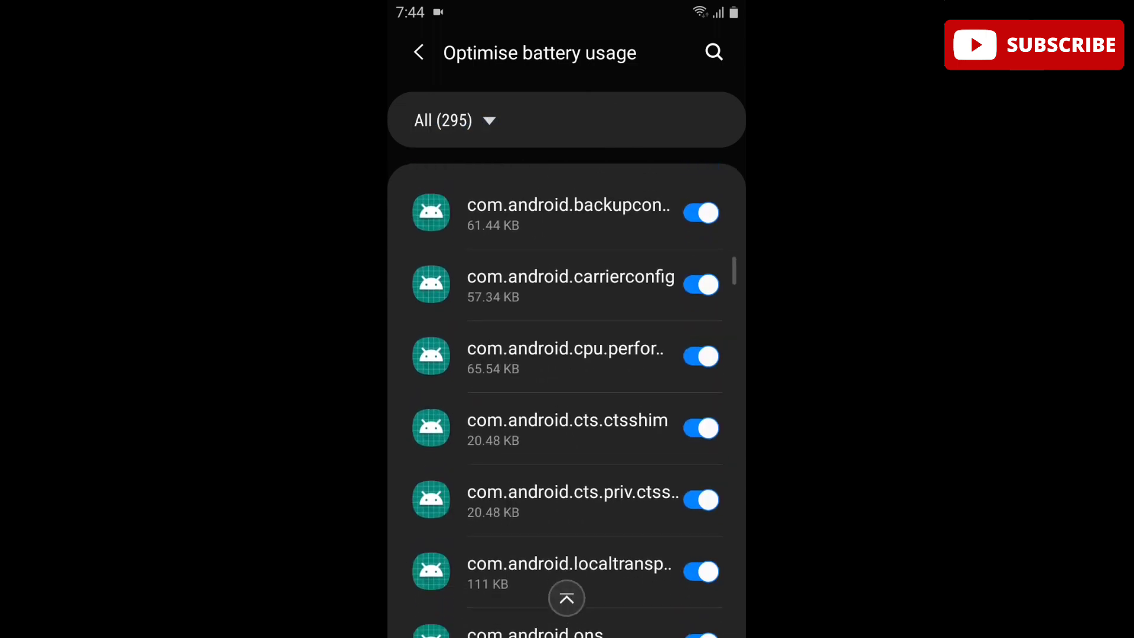
left_click(700, 357)
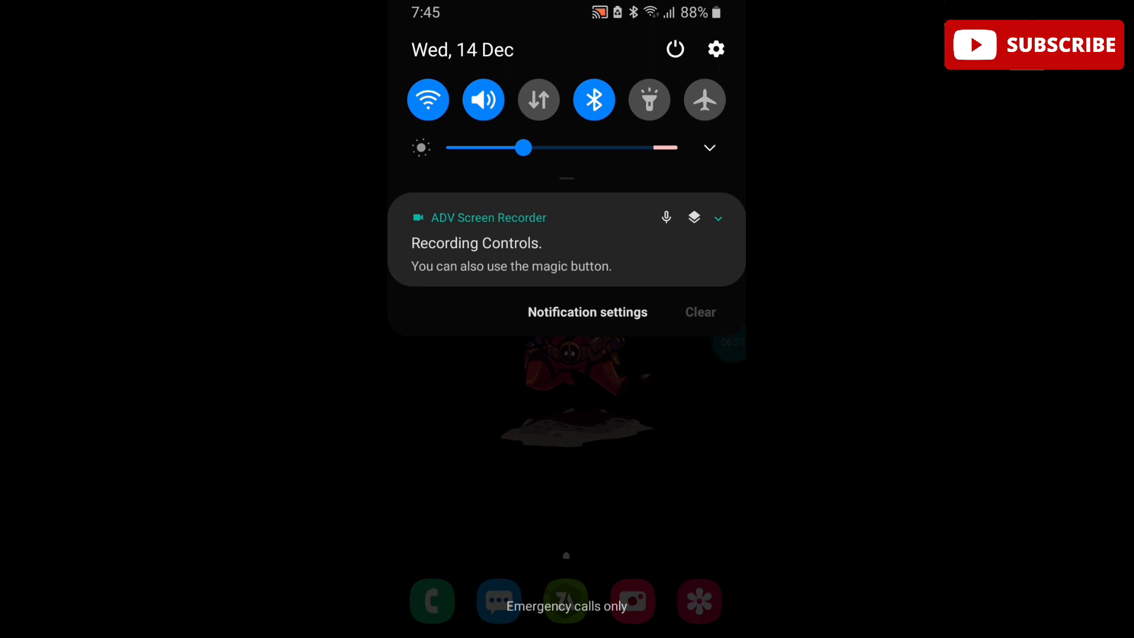
Edit the Quick Settings buttons, drag Refresh Rate into the active tiles and confirm with Done.
scroll("down", 3)
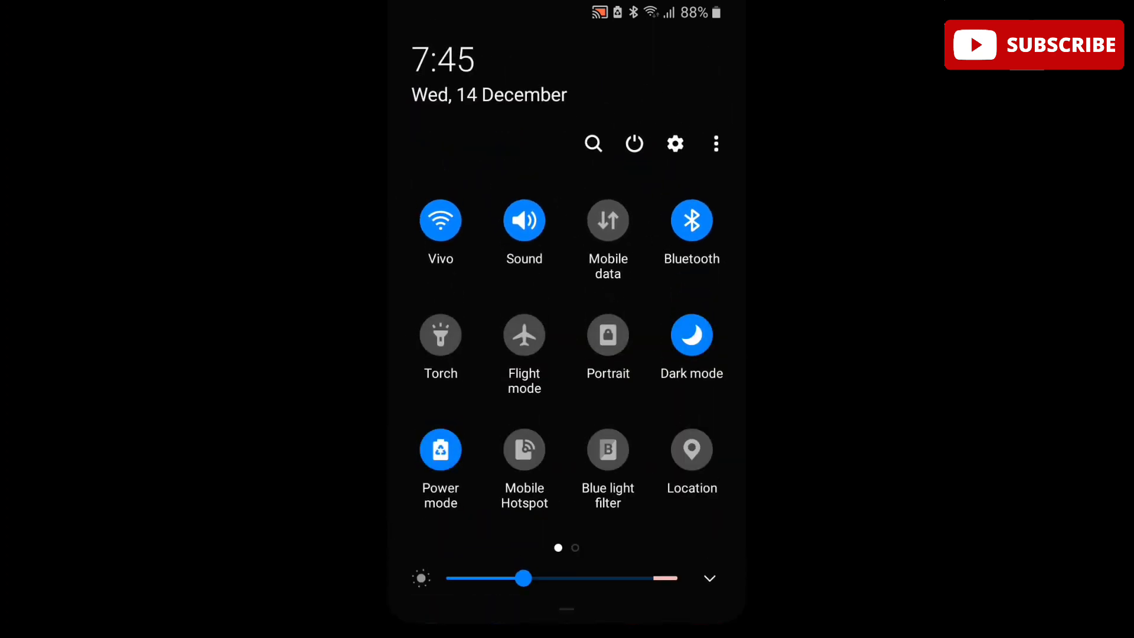
left_click(716, 143)
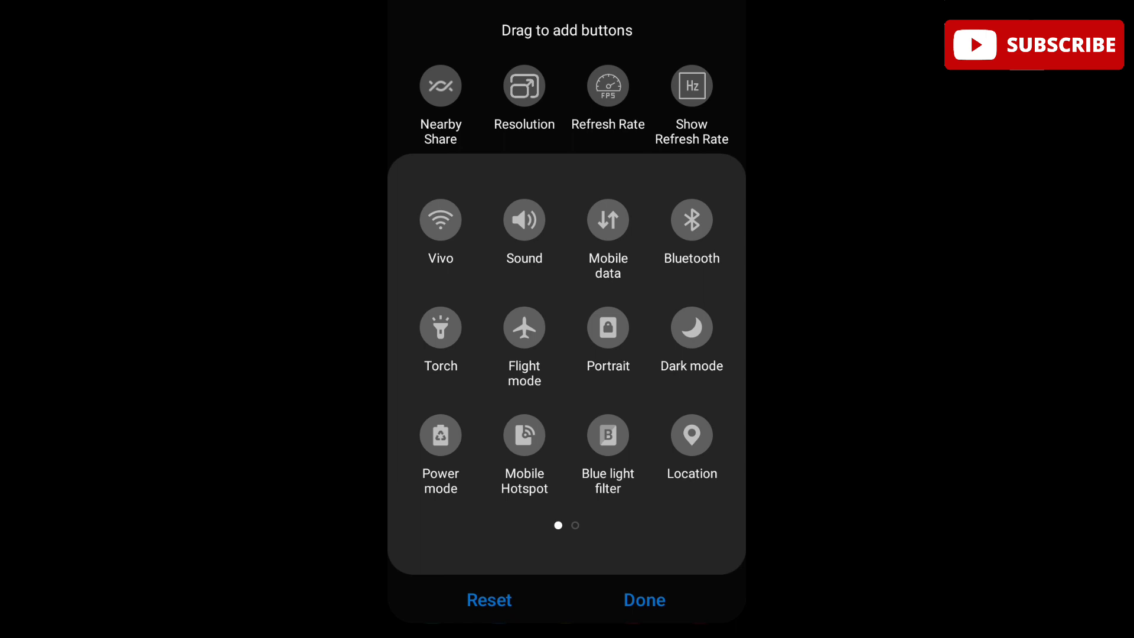
left_click_drag(607, 85, 587, 218)
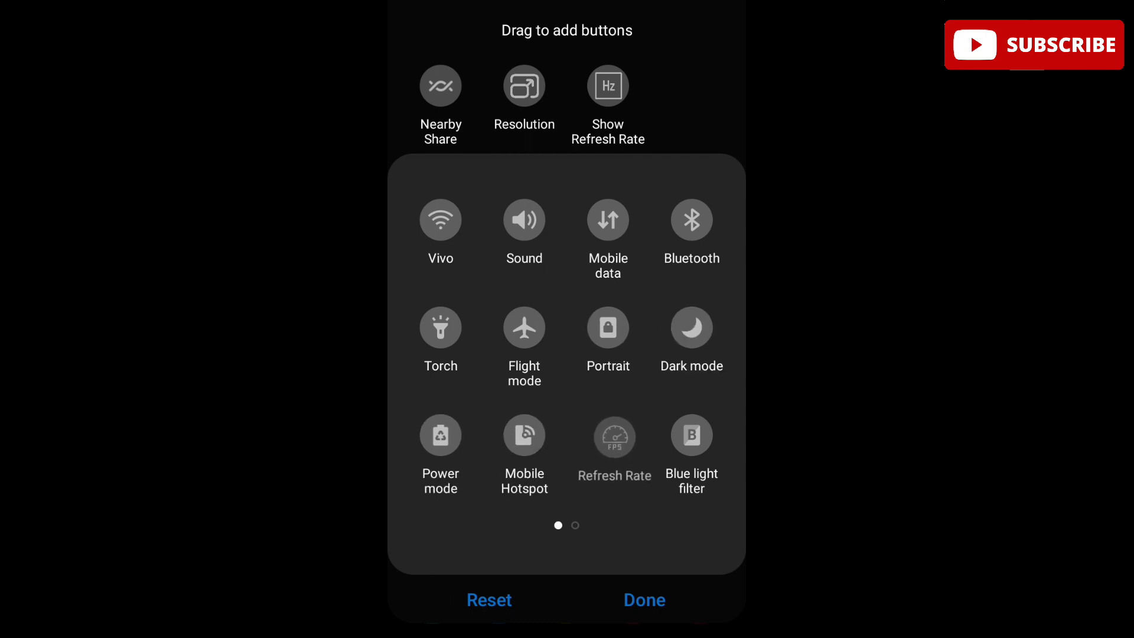
left_click(645, 600)
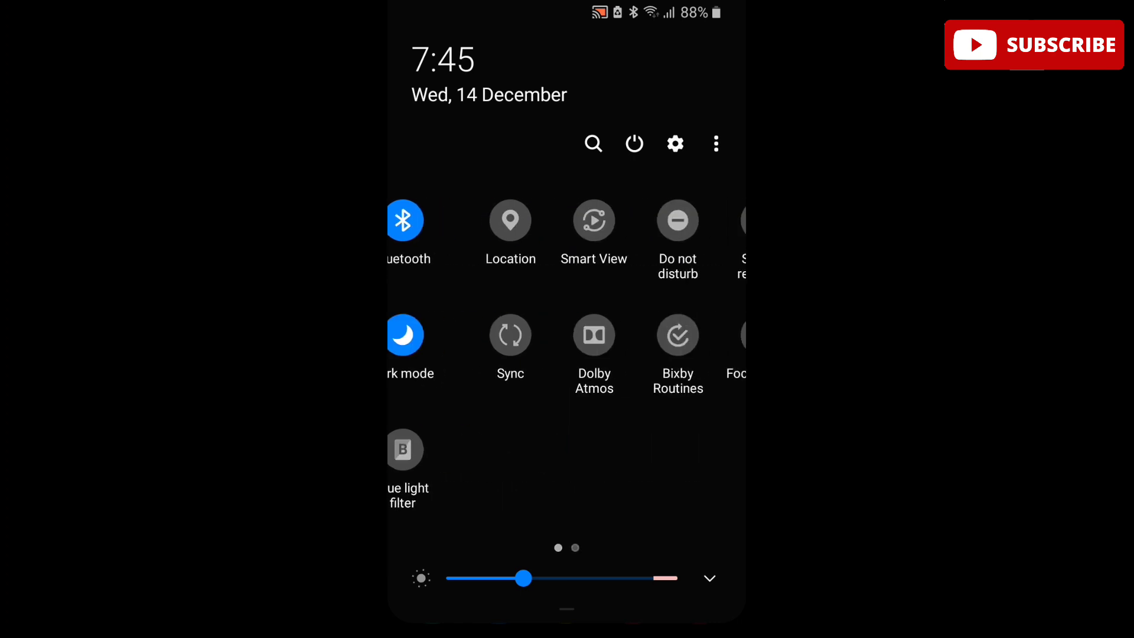
scroll("left", 3)
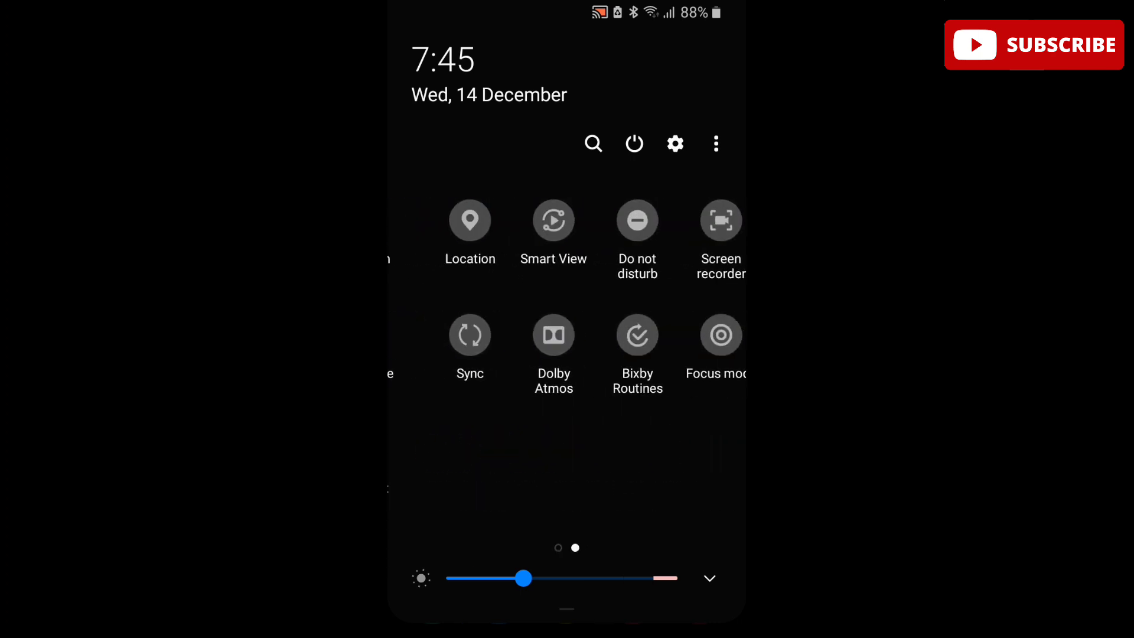
scroll("right", 3)
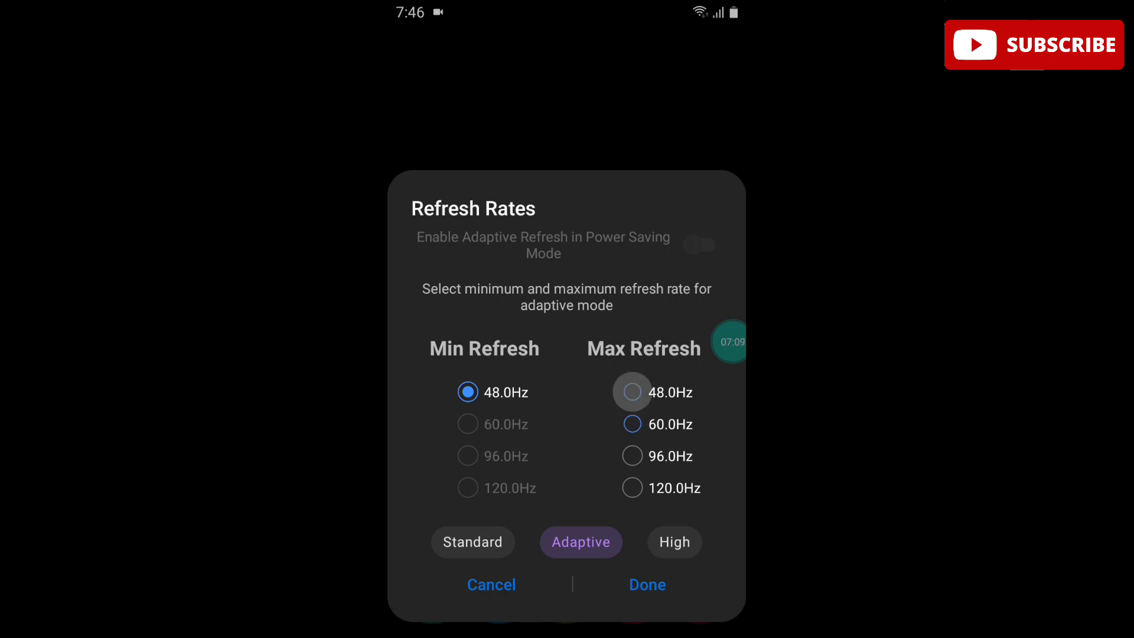
Try High 120Hz and Standard 60Hz modes, settle on Adaptive and choose its min and max Hz rates.
left_click(632, 424)
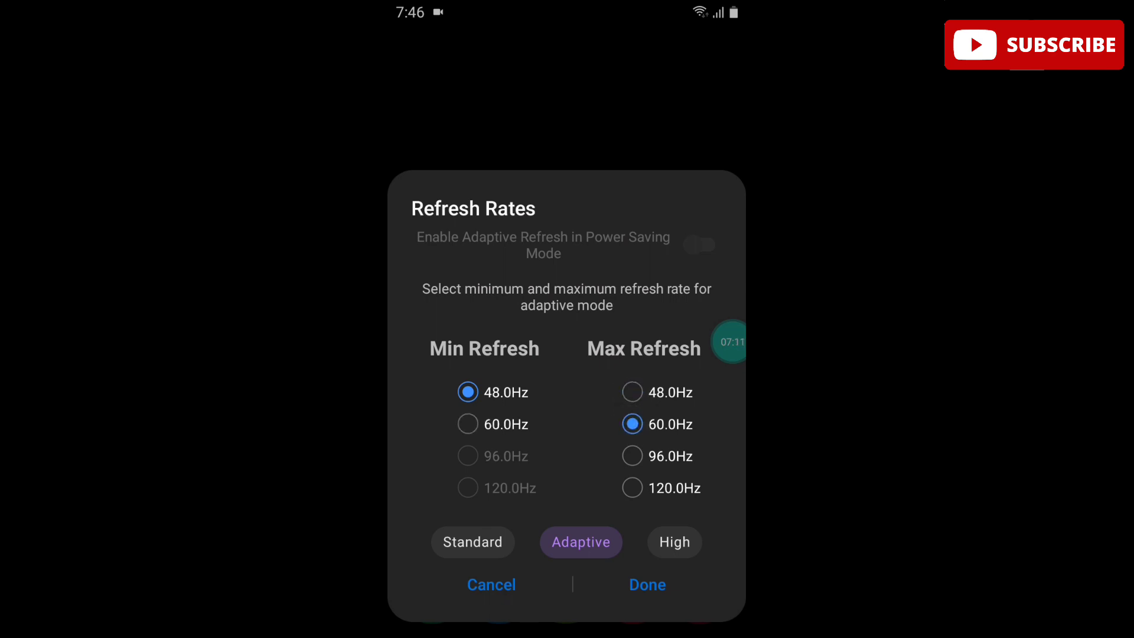
left_click(674, 542)
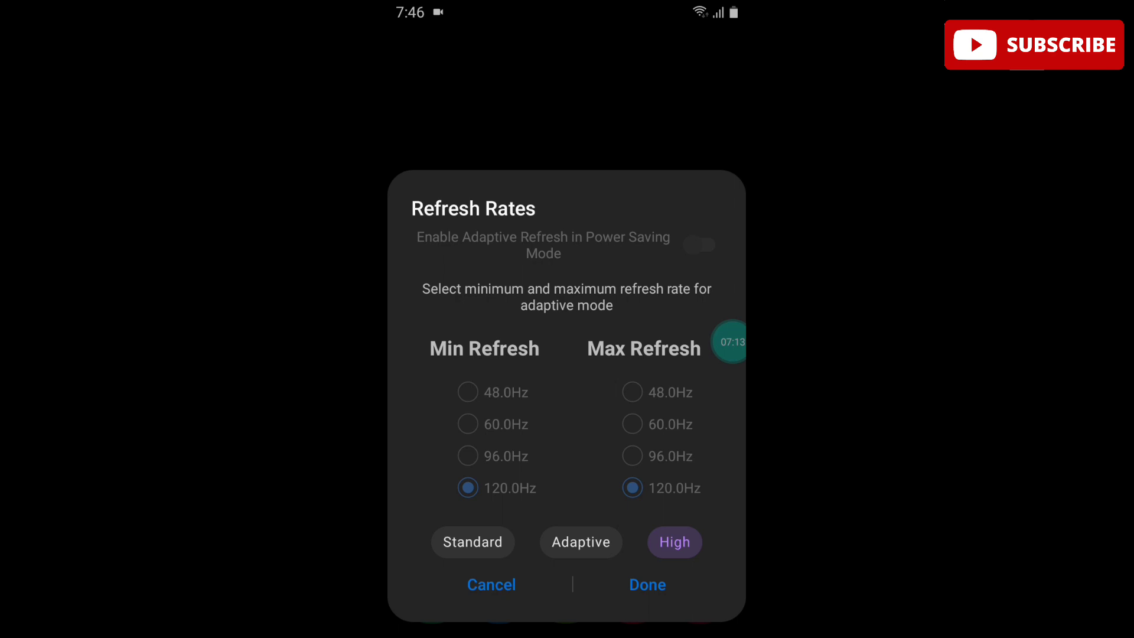
left_click(473, 541)
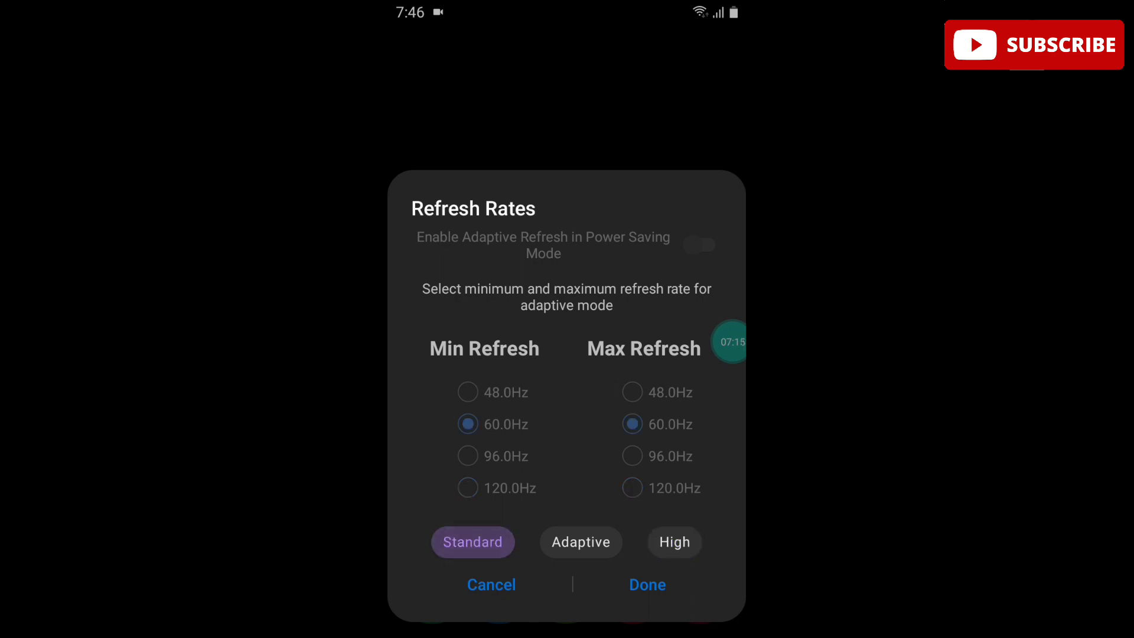
left_click(581, 542)
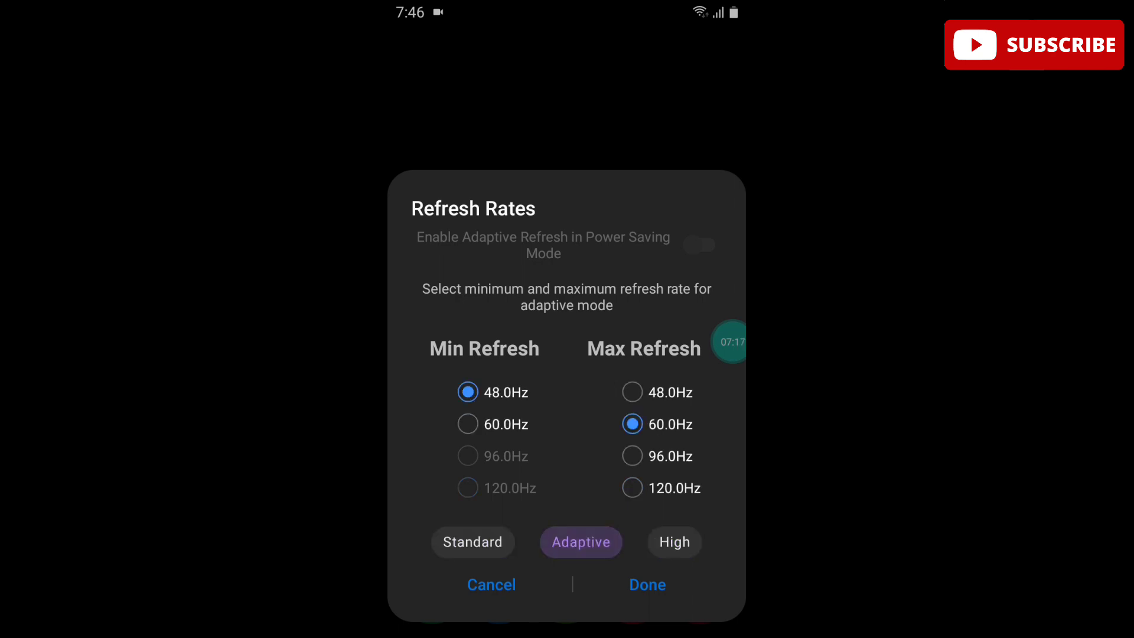
left_click(675, 542)
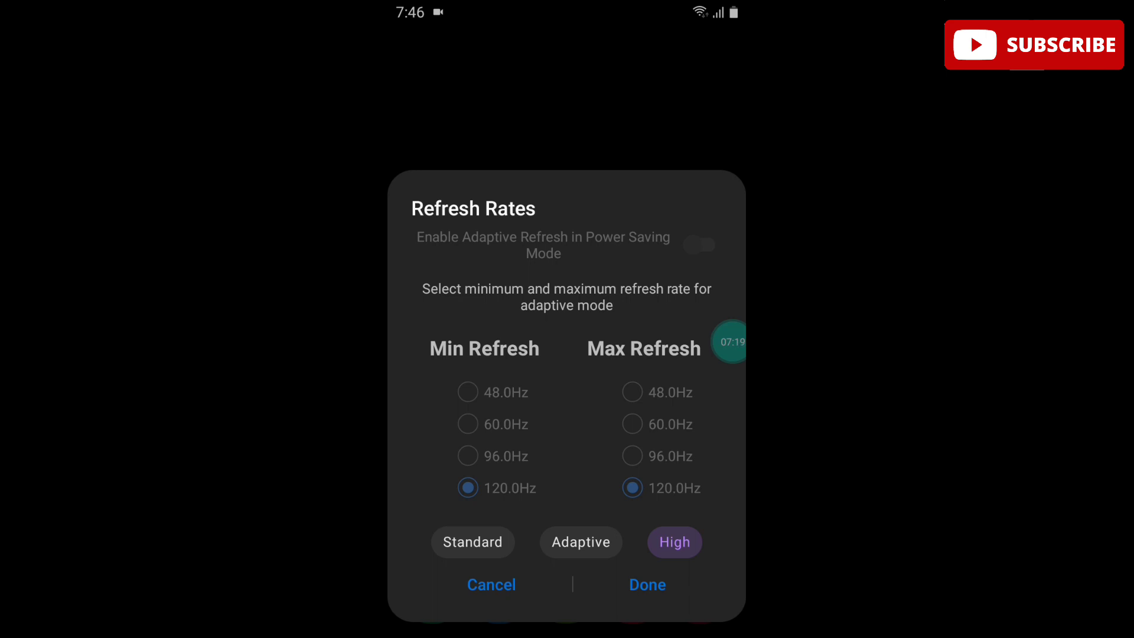
left_click(581, 542)
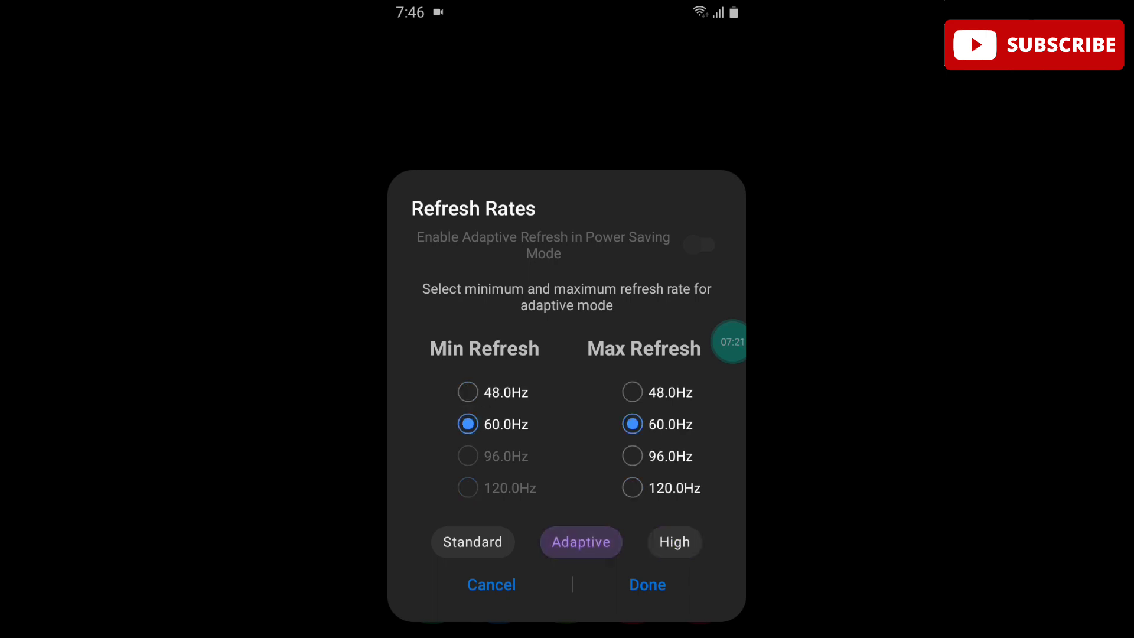
left_click(468, 393)
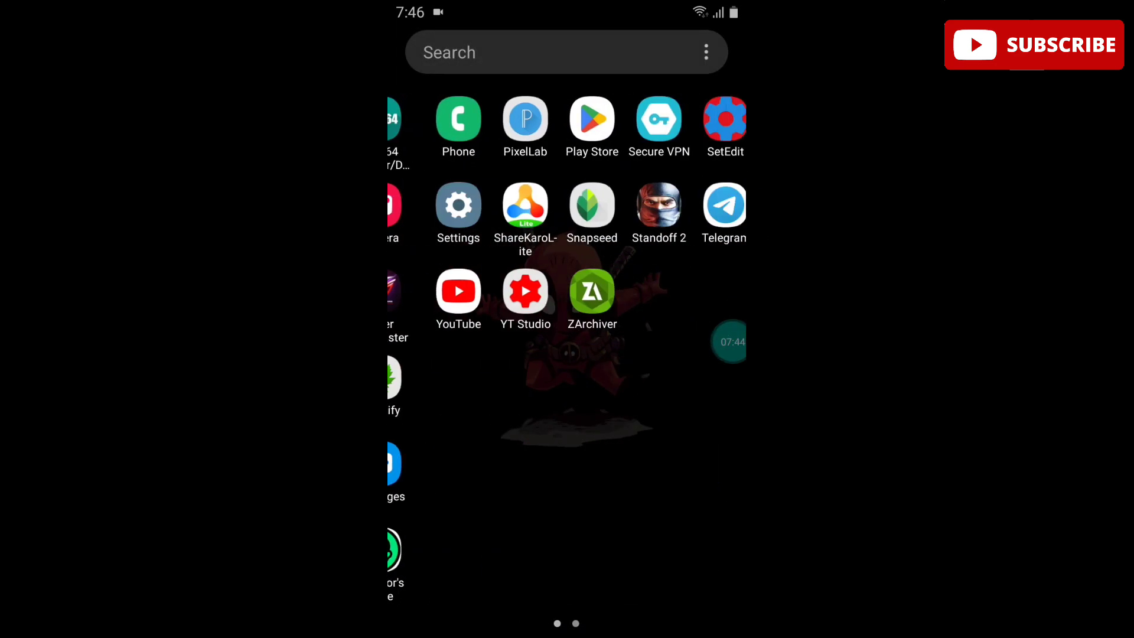
From the home screen, pull down Quick Settings and reopen the Refresh Rates dialog from the Adaptive 96.0-120.0Hz tile.
left_click(458, 207)
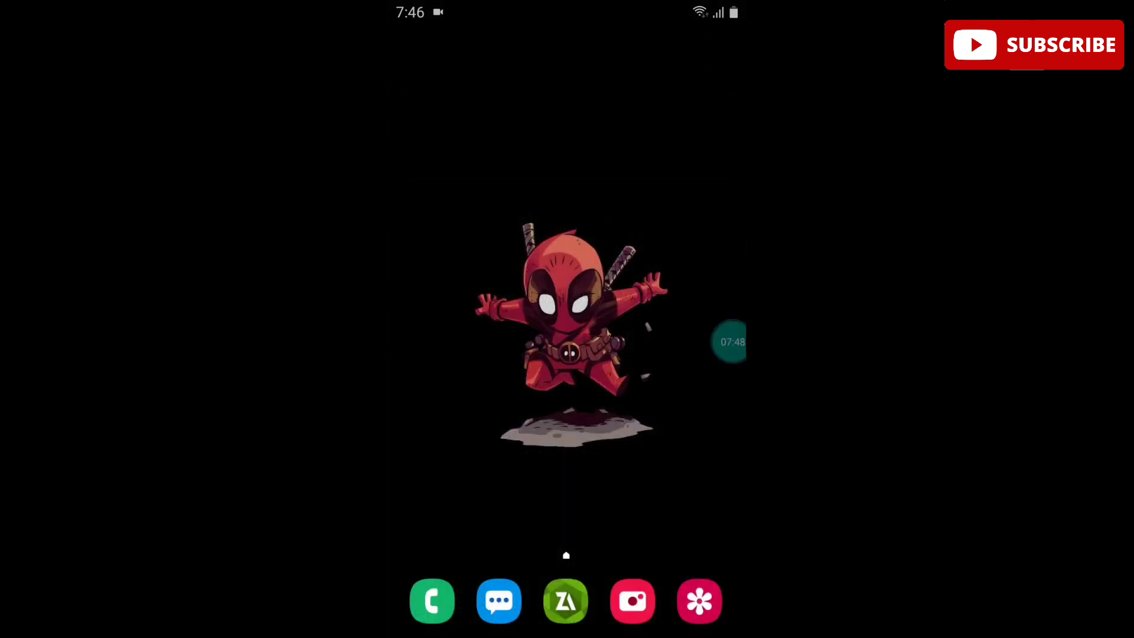
scroll("down", 3)
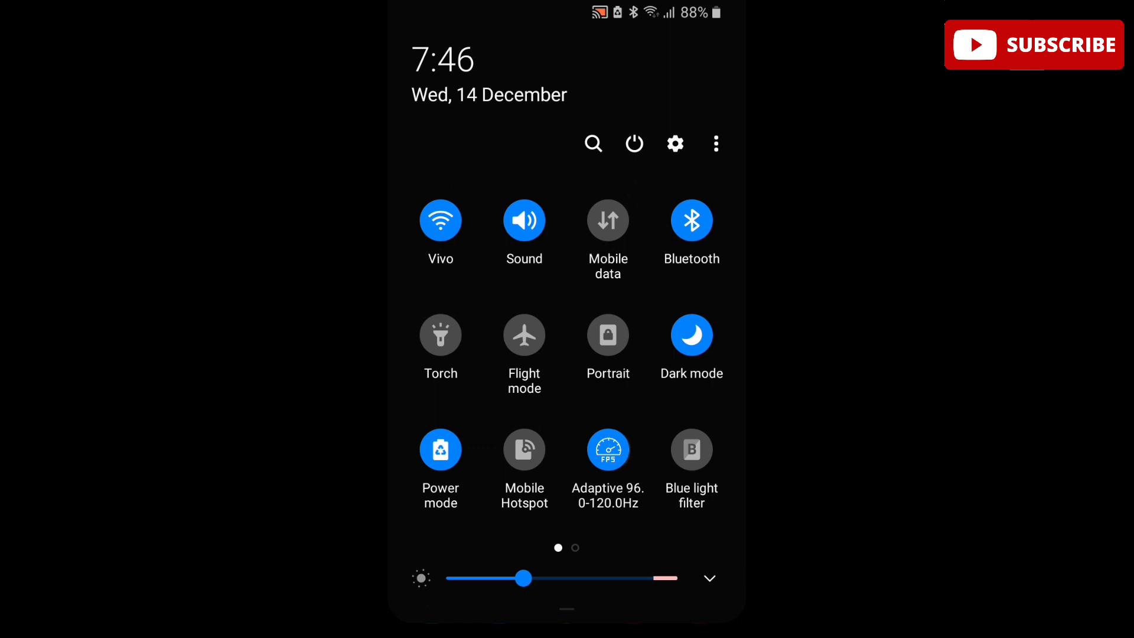
left_click(609, 449)
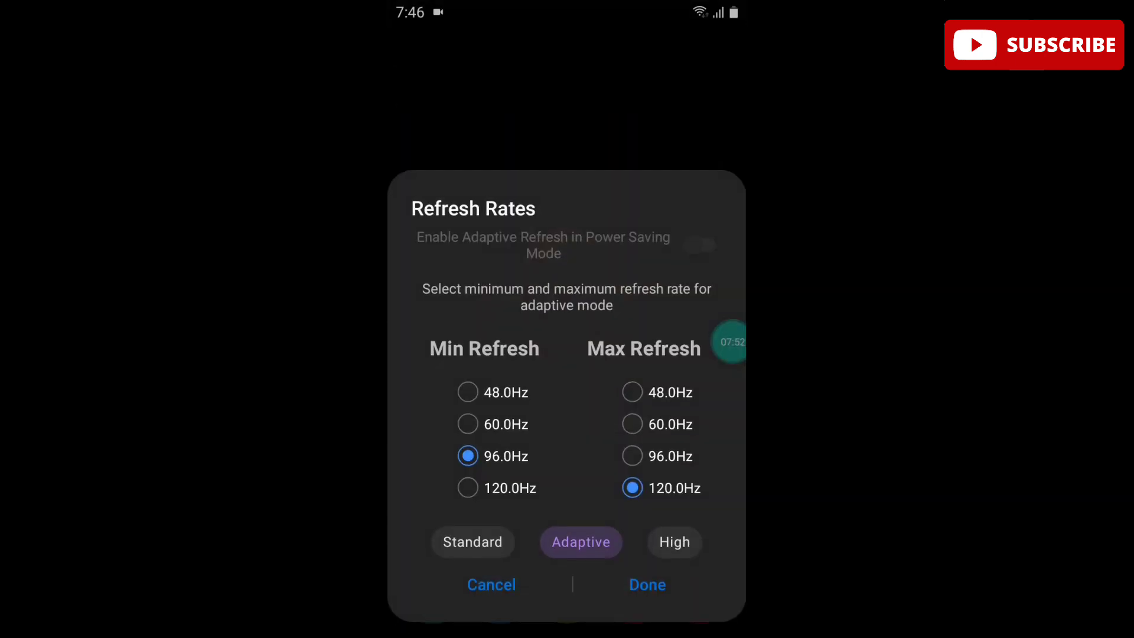